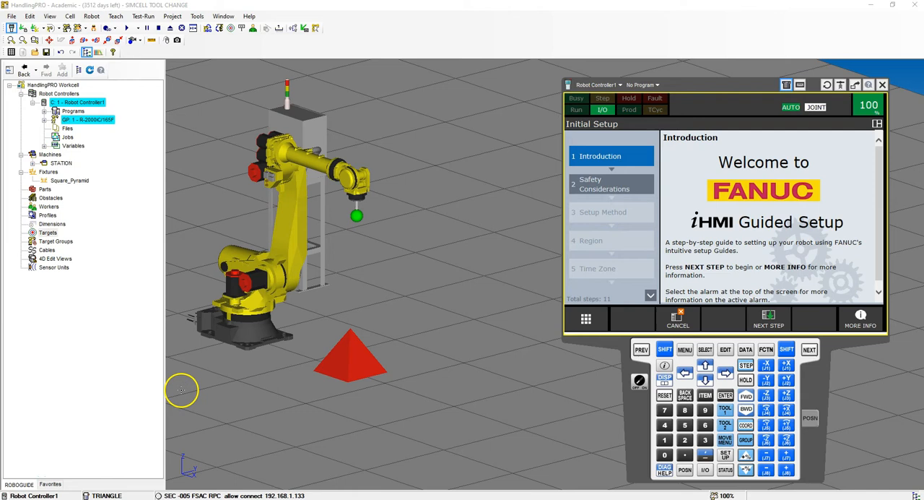
mouse_move(29, 465)
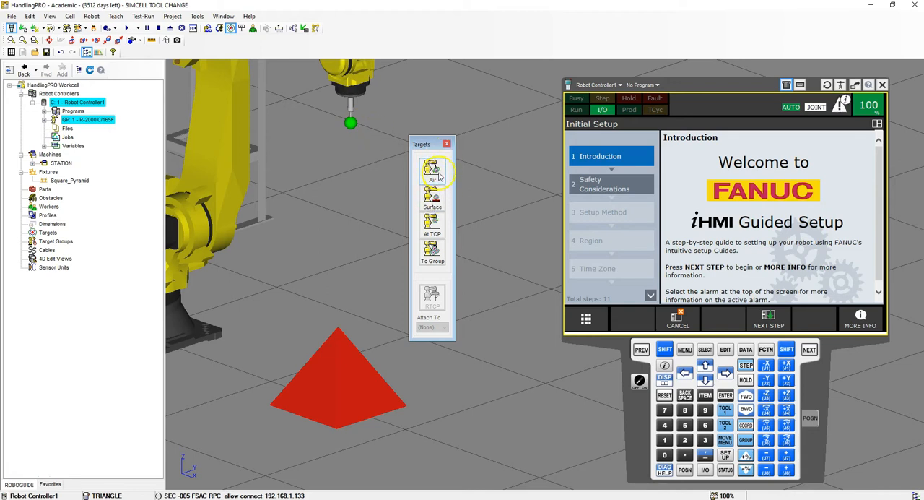
Create a new target T1 snapped to a base corner of the red pyramid
click(432, 197)
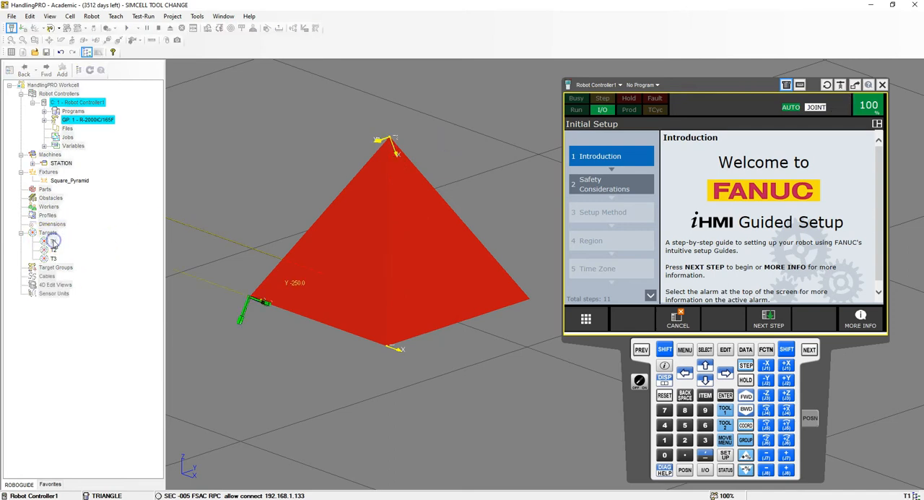
Show T1's properties with its location coordinates on the pyramid corner
double_click(54, 240)
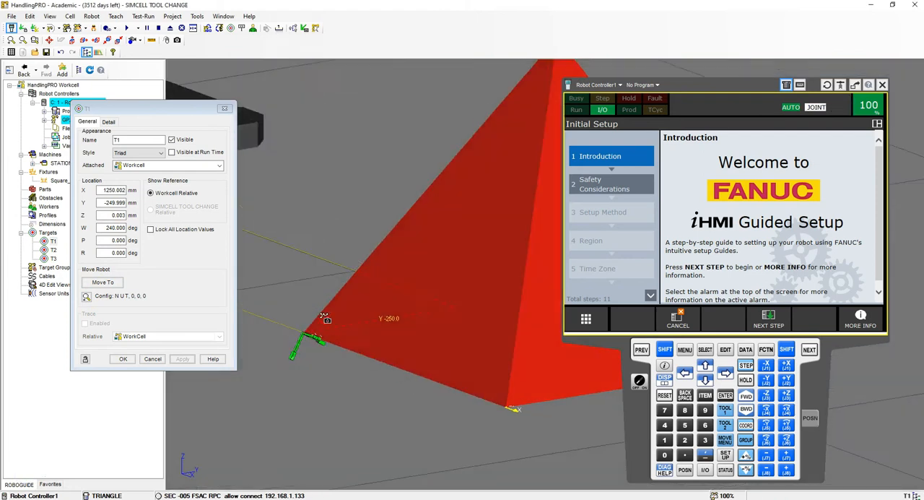
Drive the robot tool to target T1 at the base corner and confirm
click(102, 282)
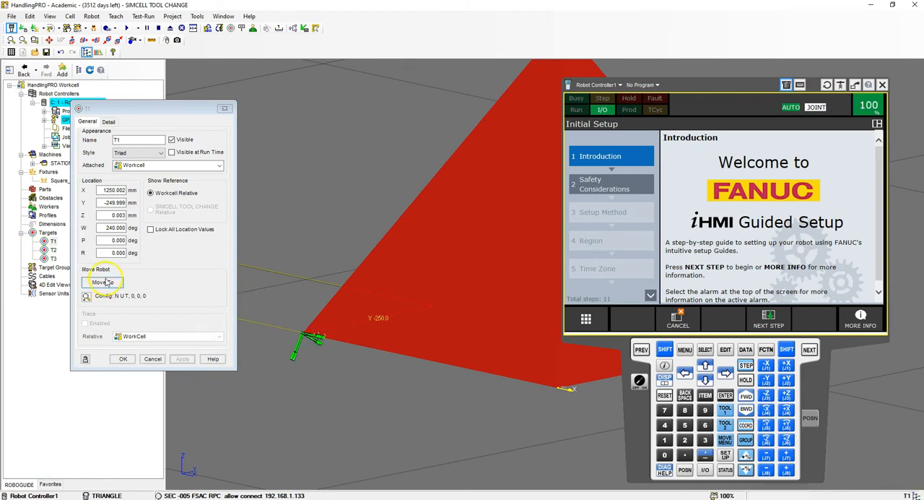
click(102, 282)
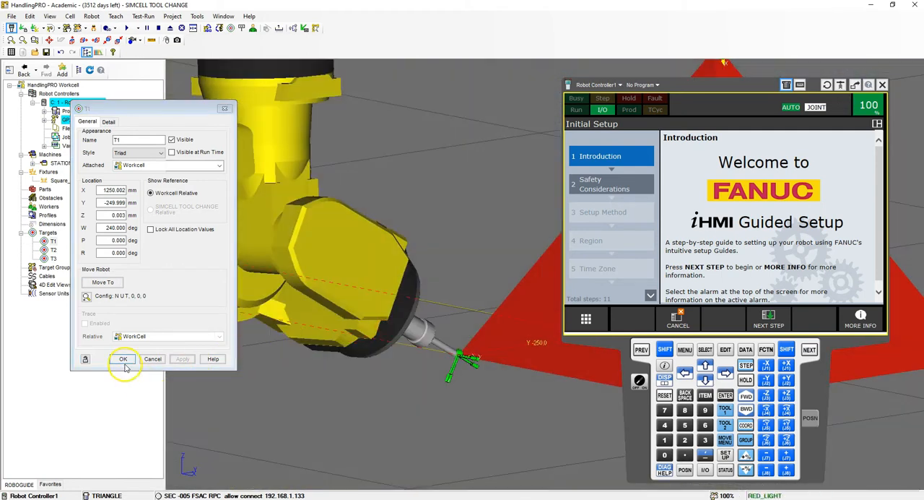
click(104, 282)
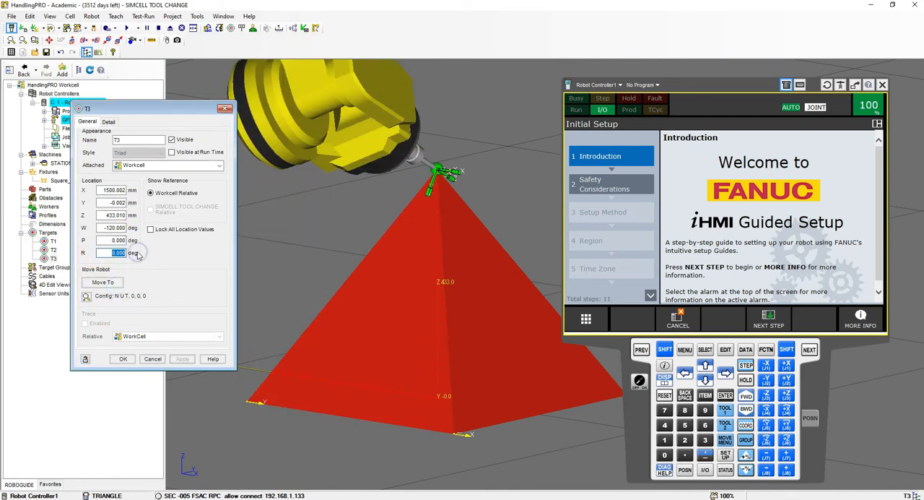
Rotate target T3 at the apex by R 180° and drive the robot tool to it
click(182, 360)
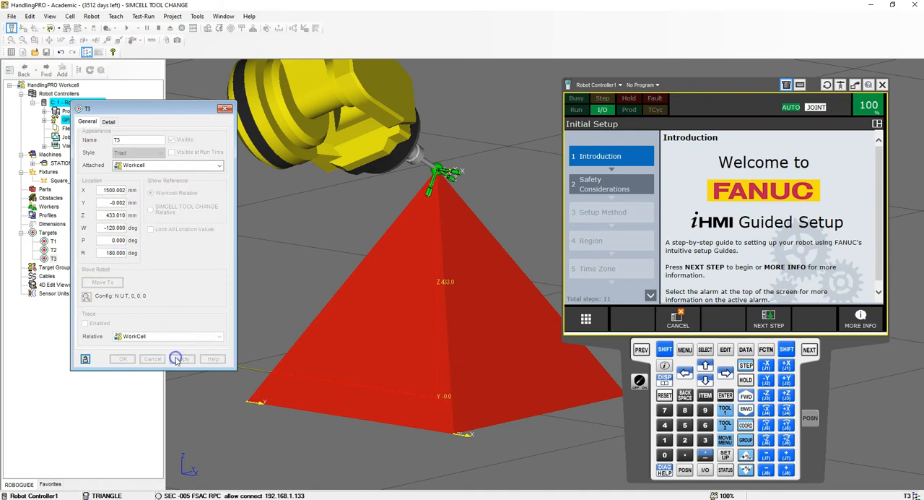
click(177, 359)
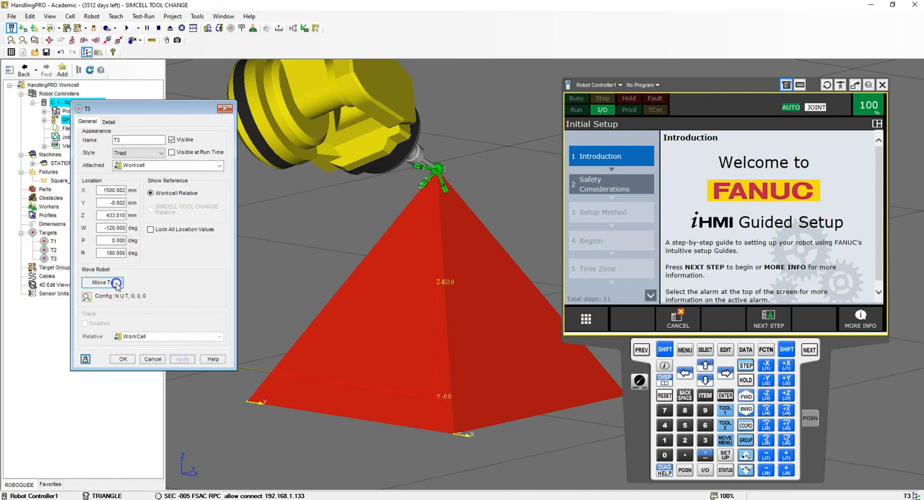
click(102, 282)
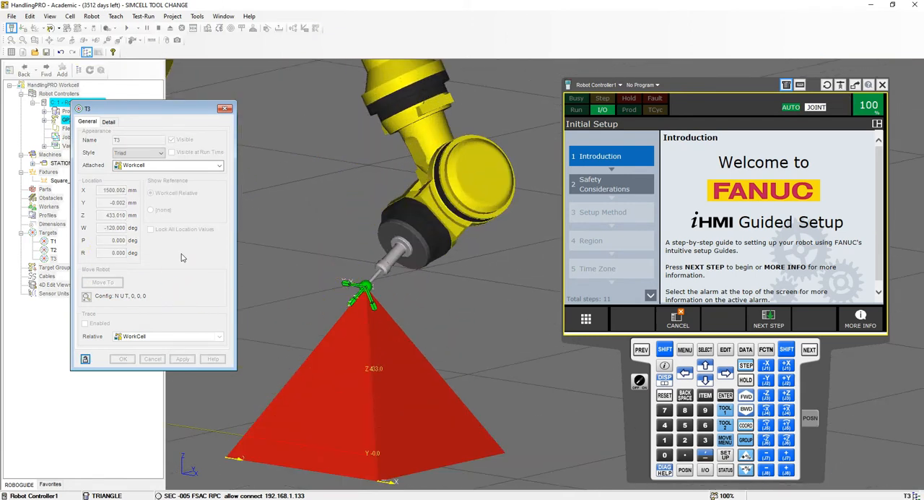
click(103, 282)
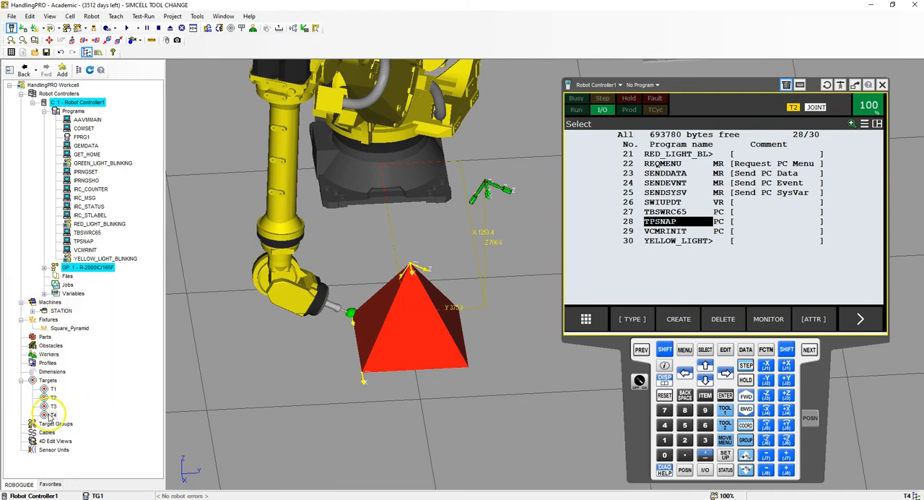
Drive the robot tool to the floating target T4 from its properties
double_click(52, 415)
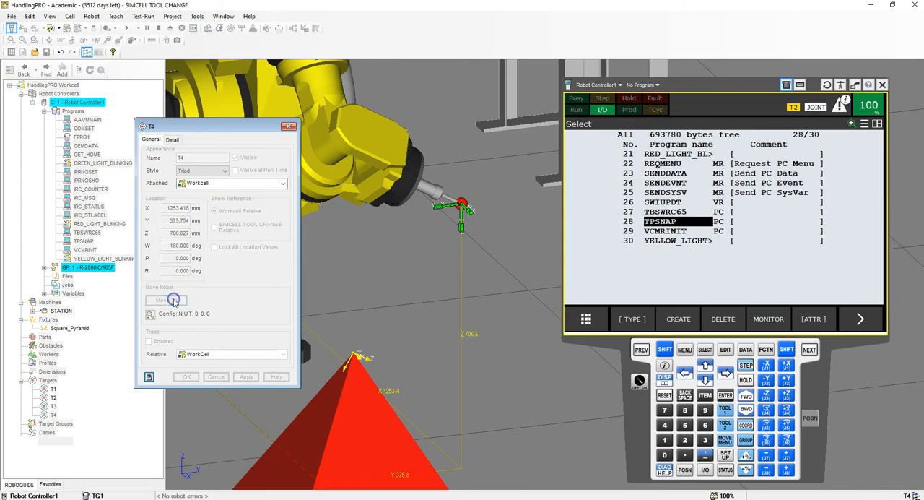
click(166, 300)
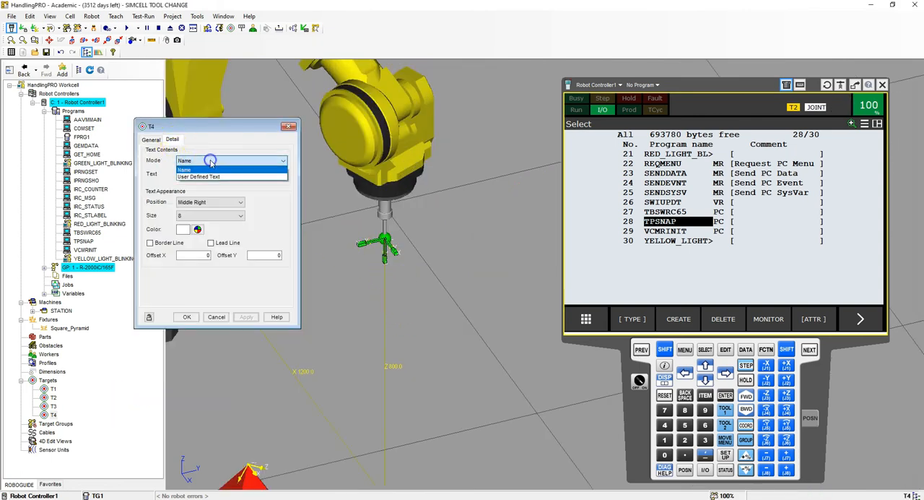
Label T4 with its name in Name mode at text size 36
click(185, 171)
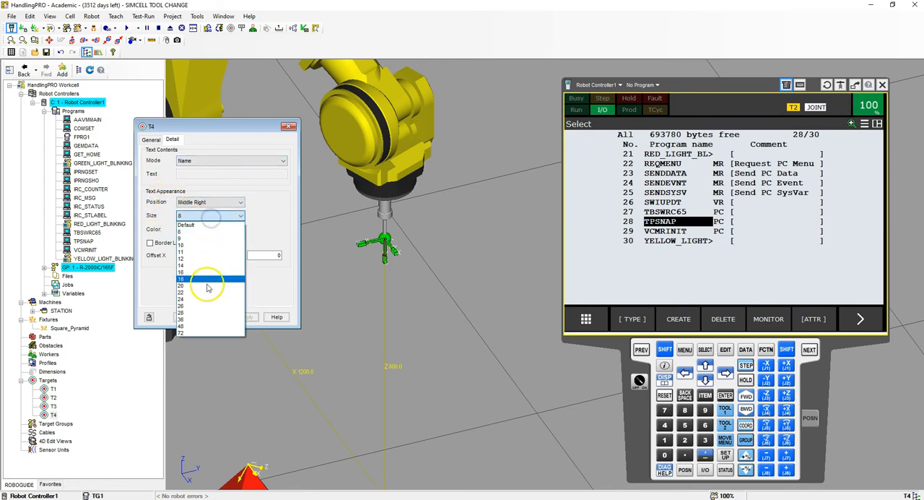
click(208, 279)
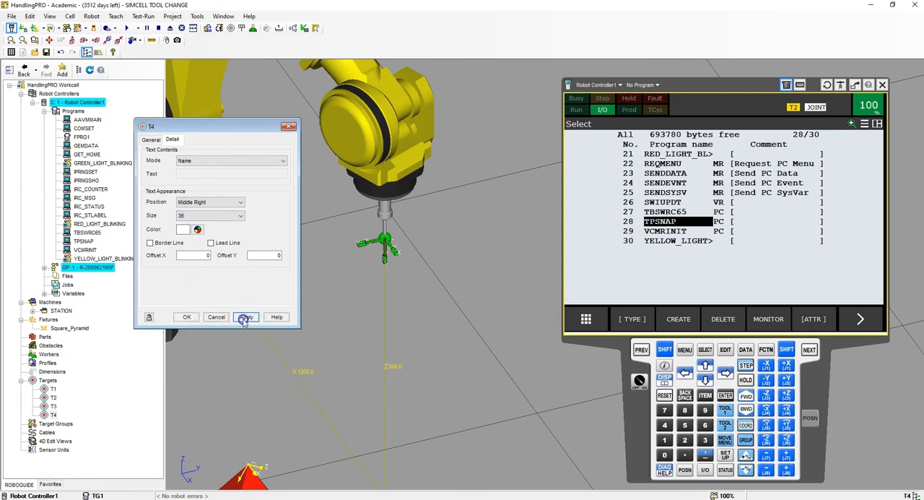
click(246, 316)
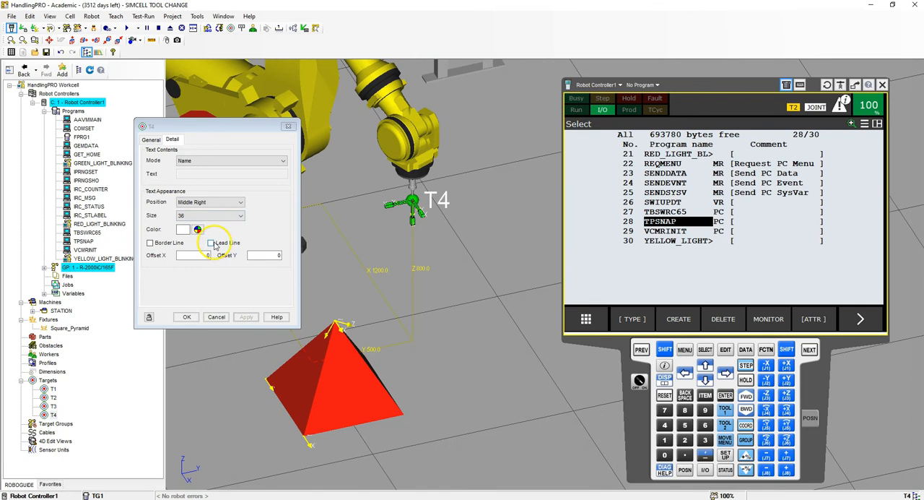
click(151, 139)
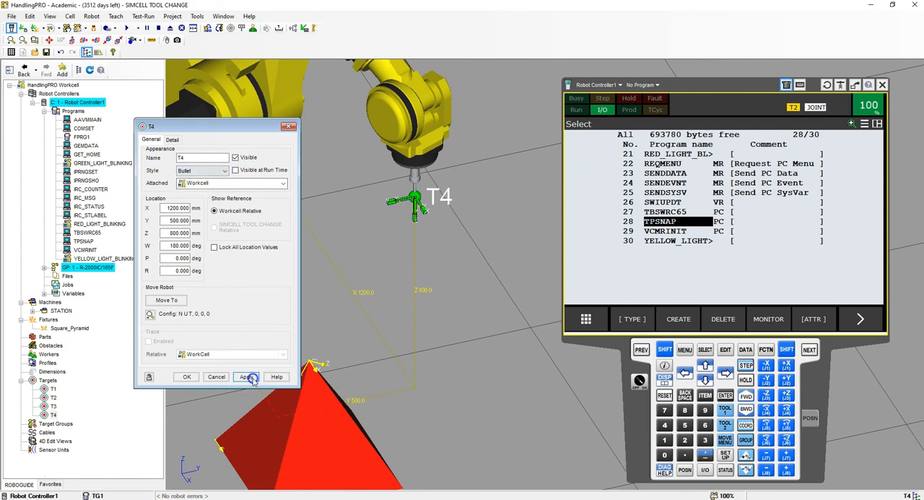
Display T4 as a bullet, close it, and bring up T3's properties
click(245, 375)
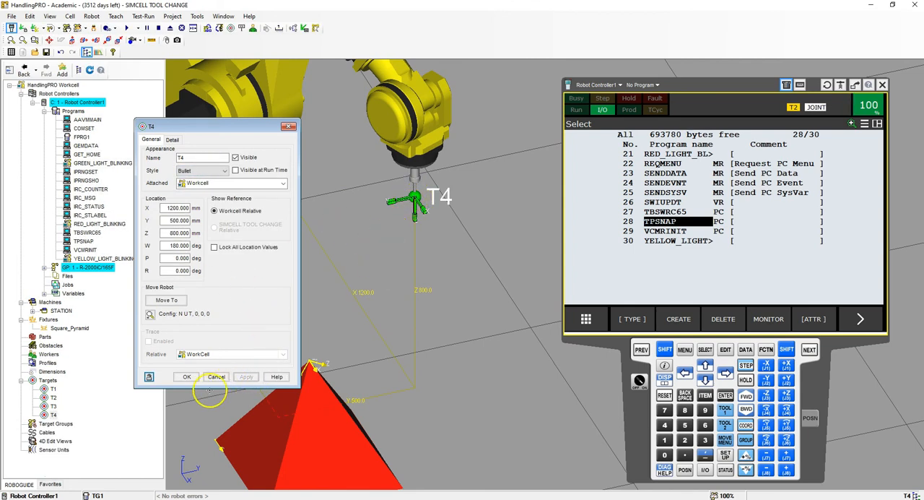
click(217, 375)
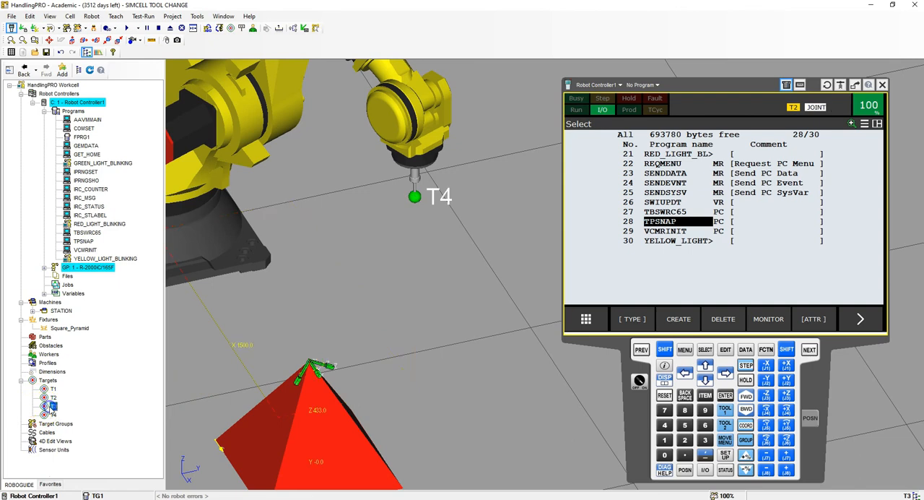
double_click(52, 405)
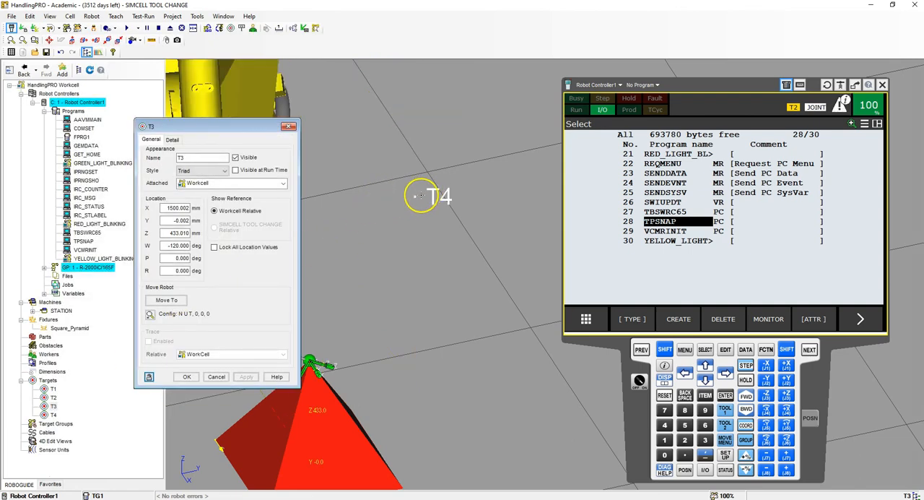